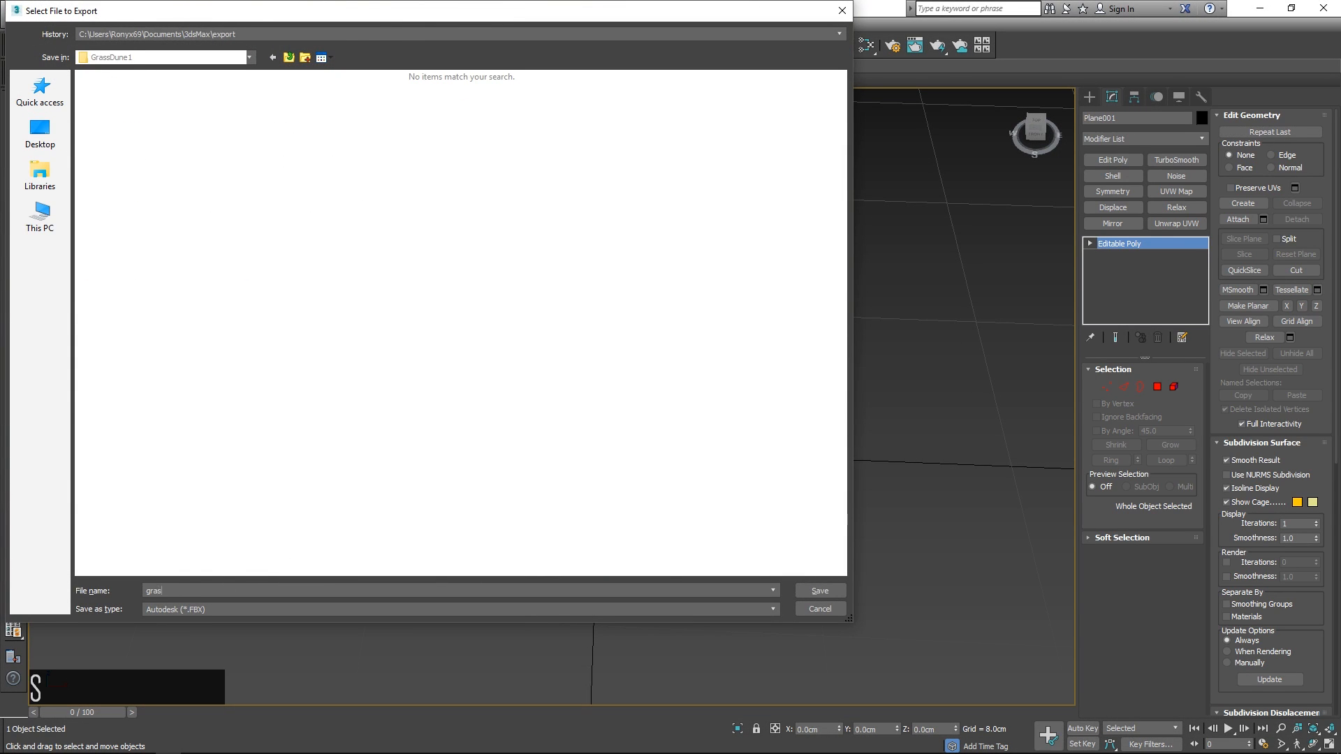
Close the Select File to Export dialog so the Cities: Skylines main menu is in front
right_click(560, 373)
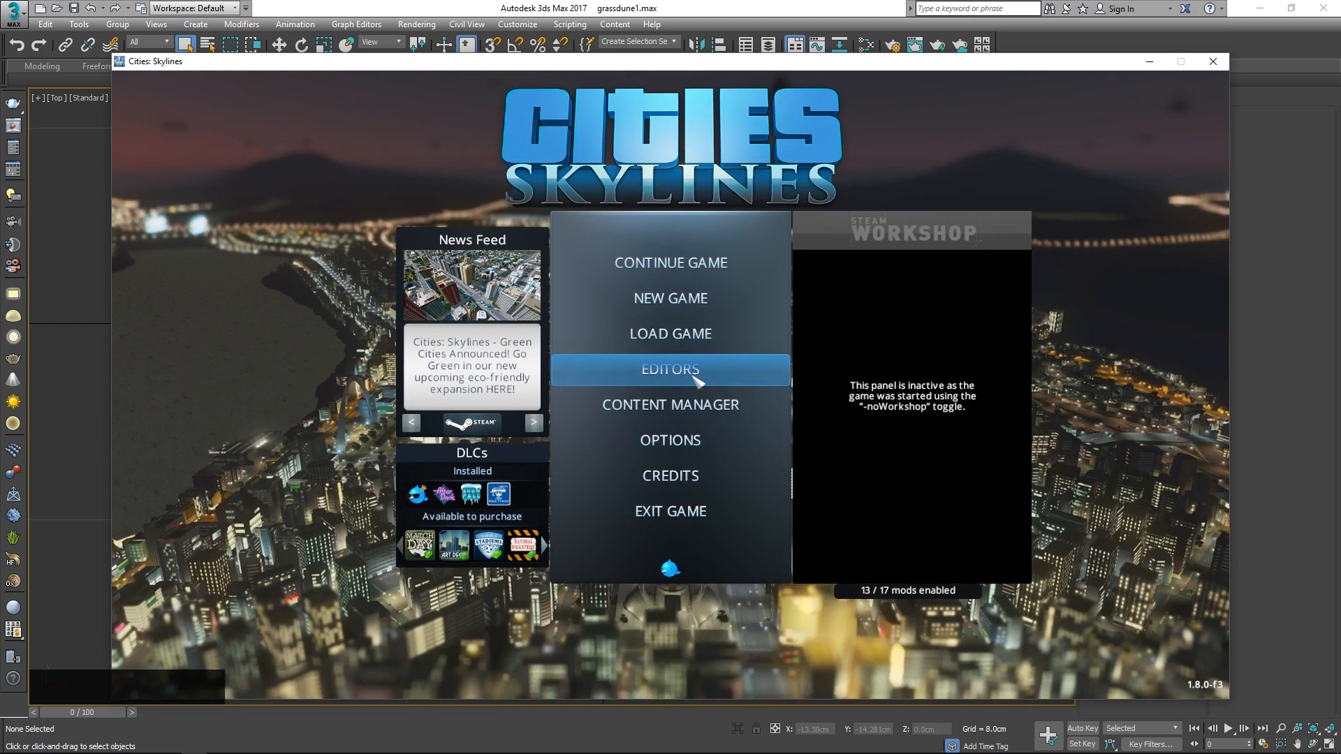
click(670, 370)
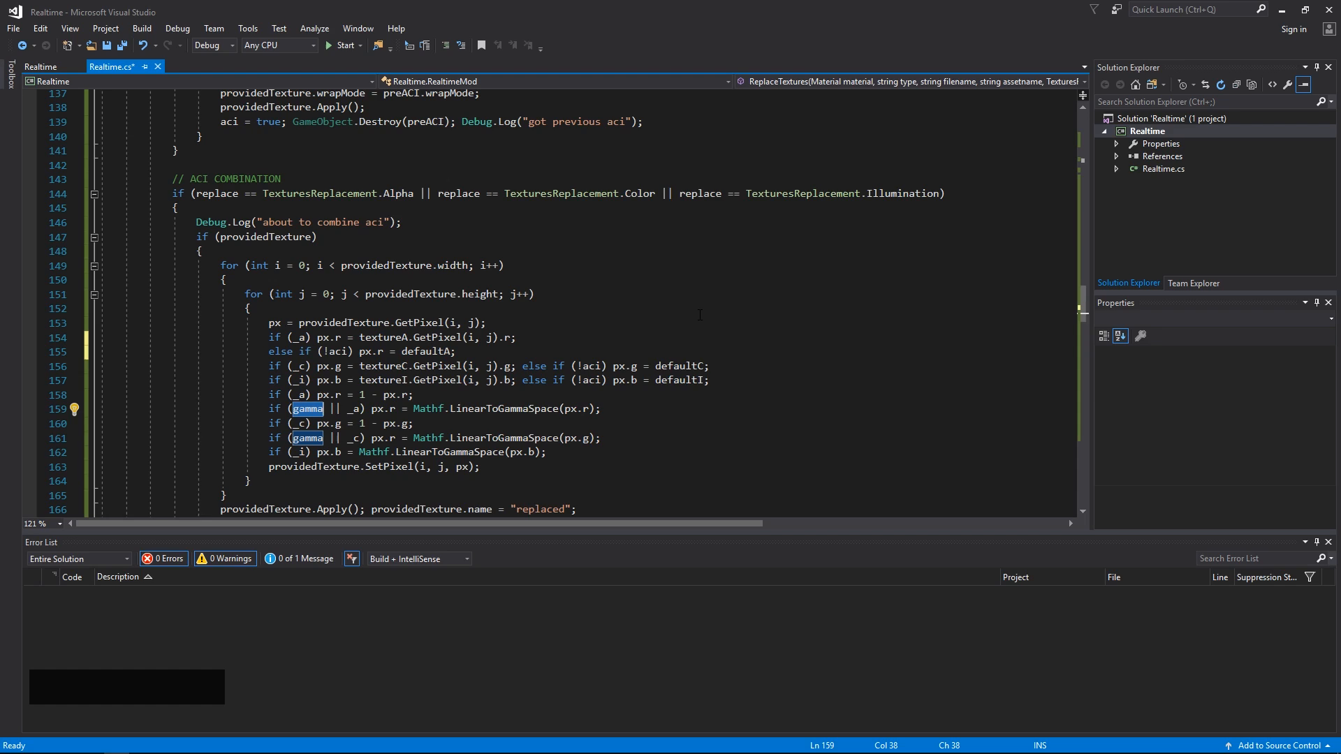
Place the cursor on line 161 in Realtime.cs's ACI COMBINATION gamma-conversion block
click(374, 437)
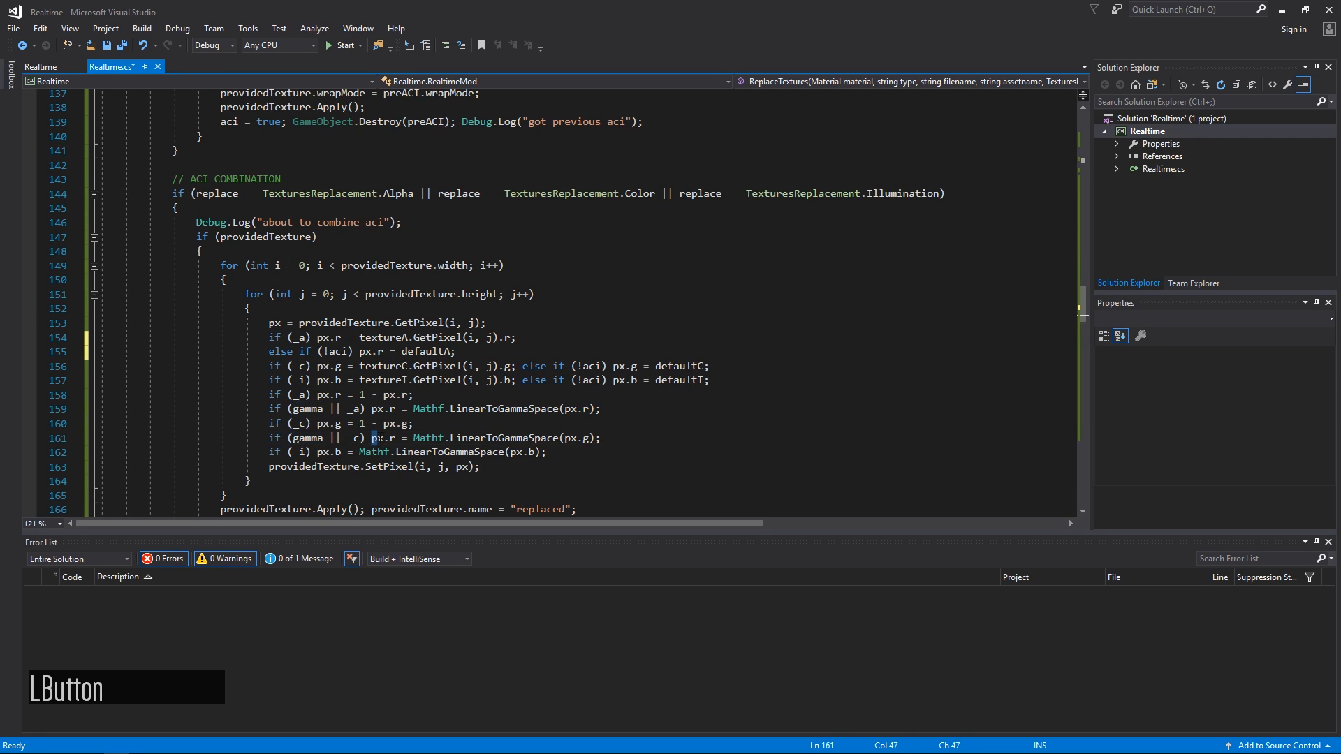